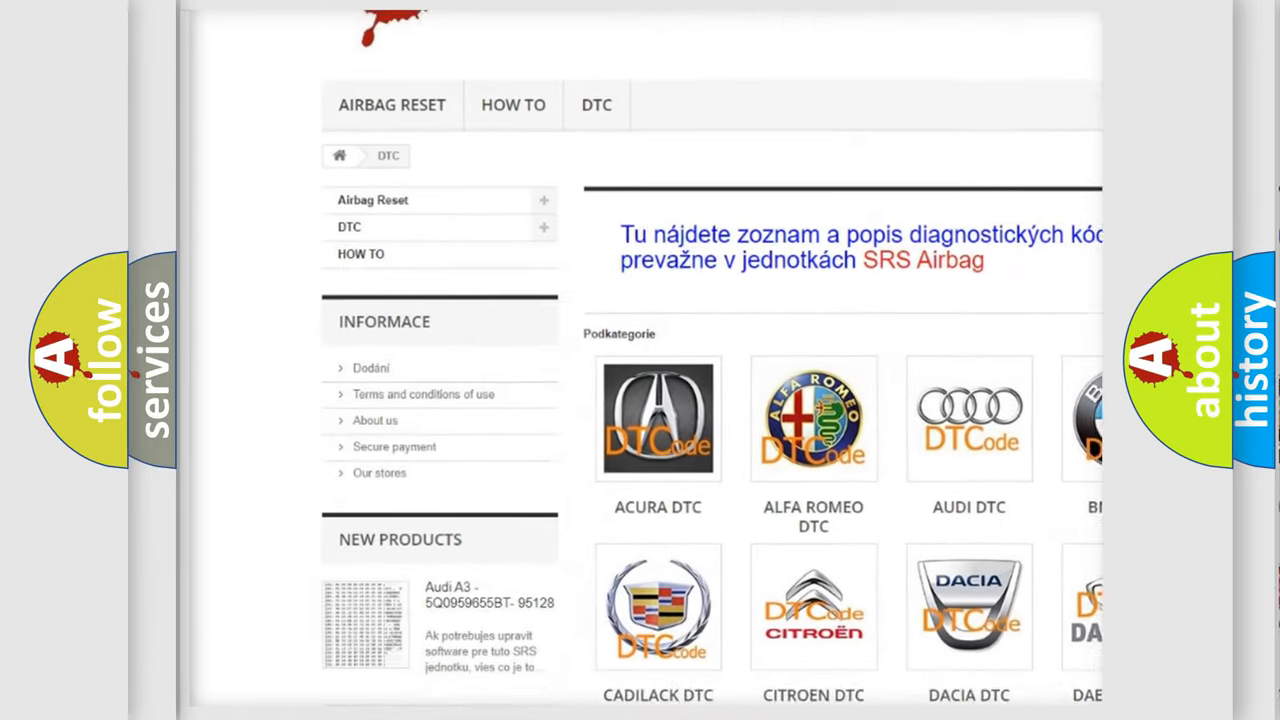
Scroll the DTC category page down to the brand logo grid showing Hummer.
{"action": "scroll", "scroll_direction": "down", "scroll_amount": 3}
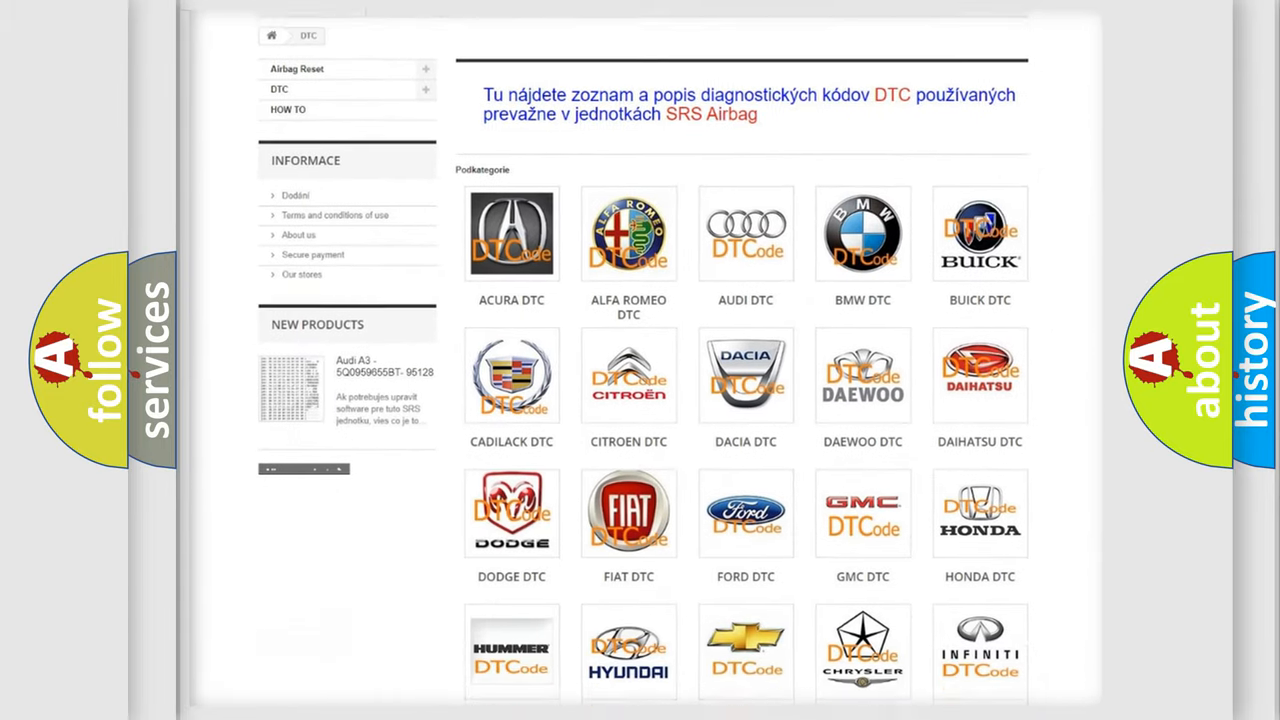
{"action": "scroll", "scroll_direction": "down", "scroll_amount": 3}
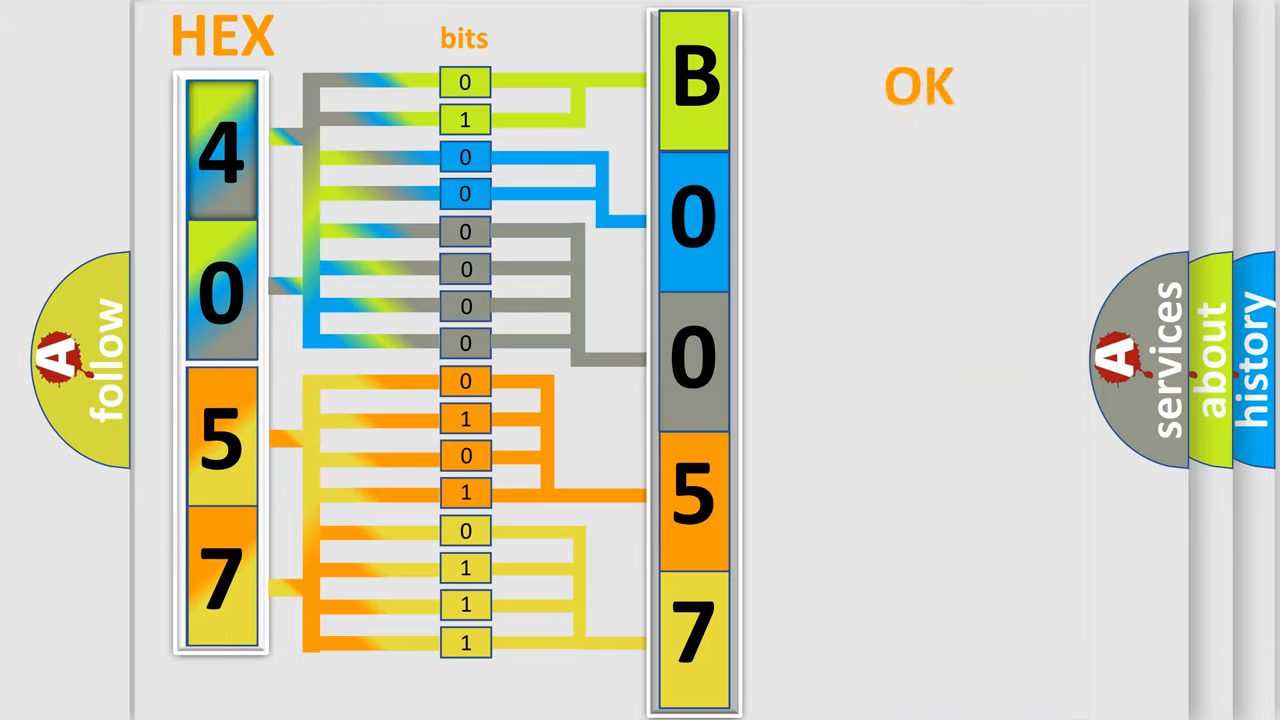
Advance to the slide decoding hex 4057 into bits as code B0057.
{"action": "left_click", "coordinate": [917, 85]}
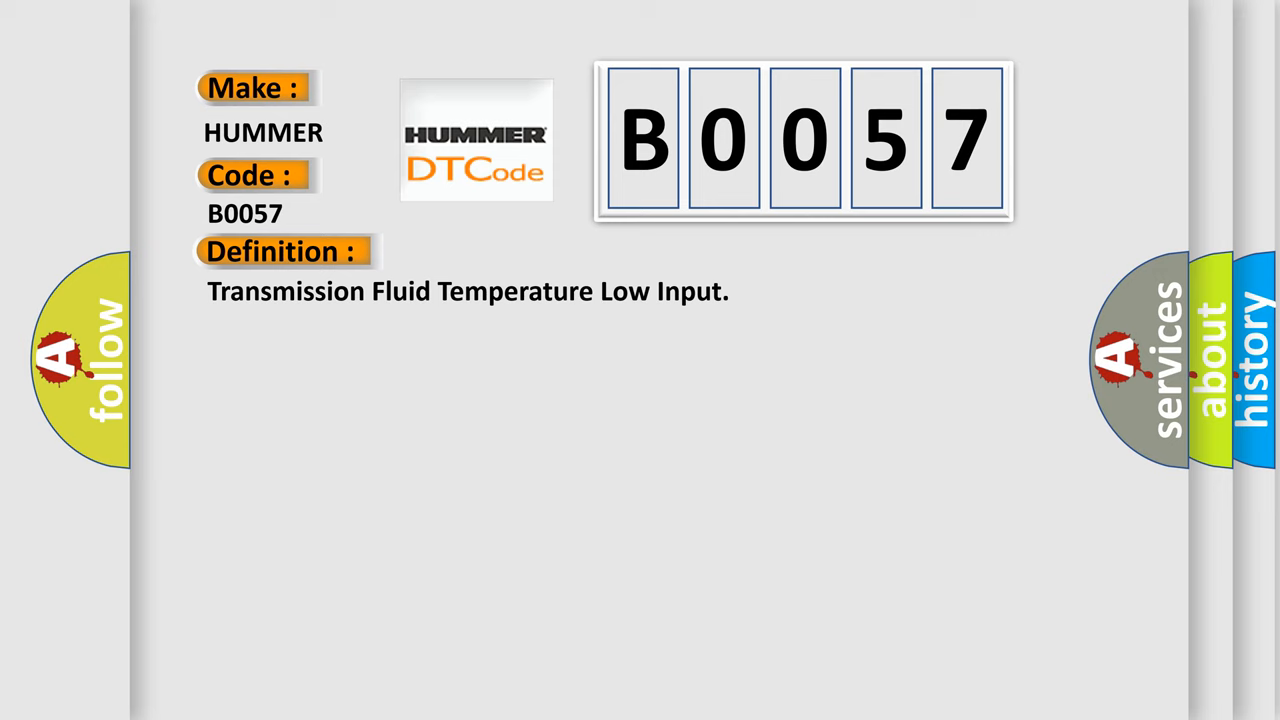
Reveal the B0057 description: TFT sensor signal below 0.49 volt for over one second.
{"action": "left_click", "coordinate": [520, 251]}
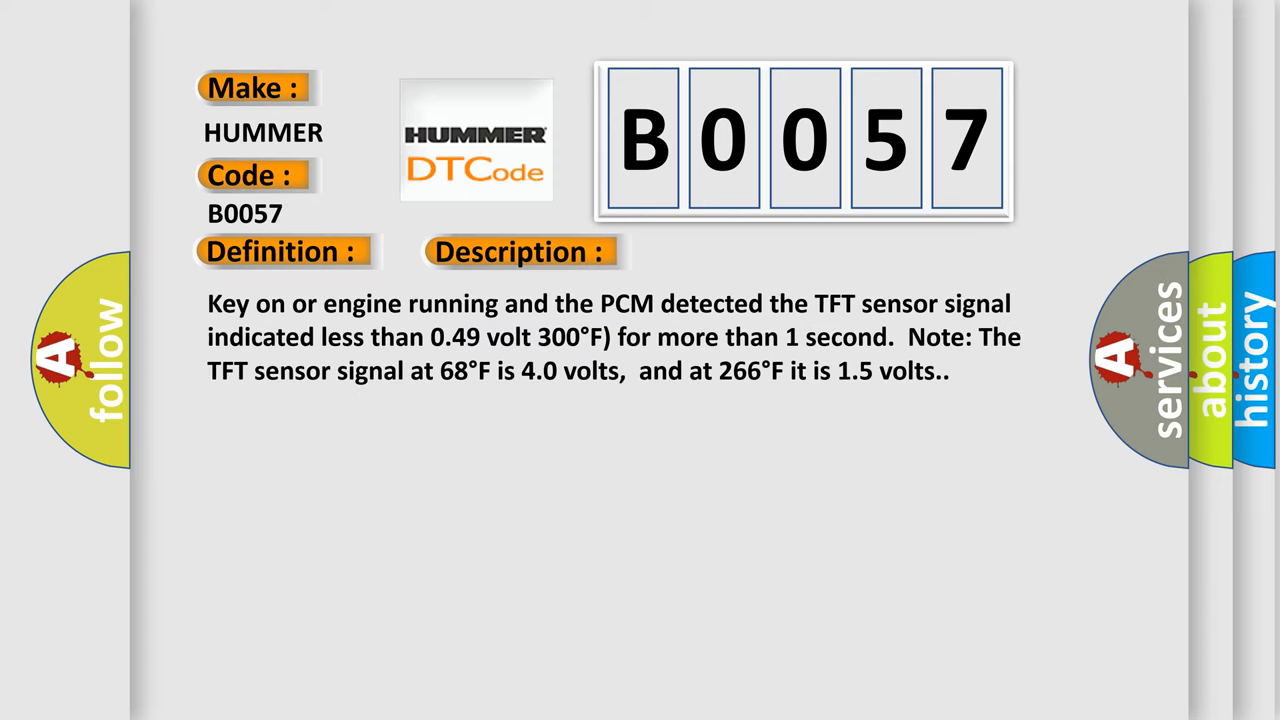